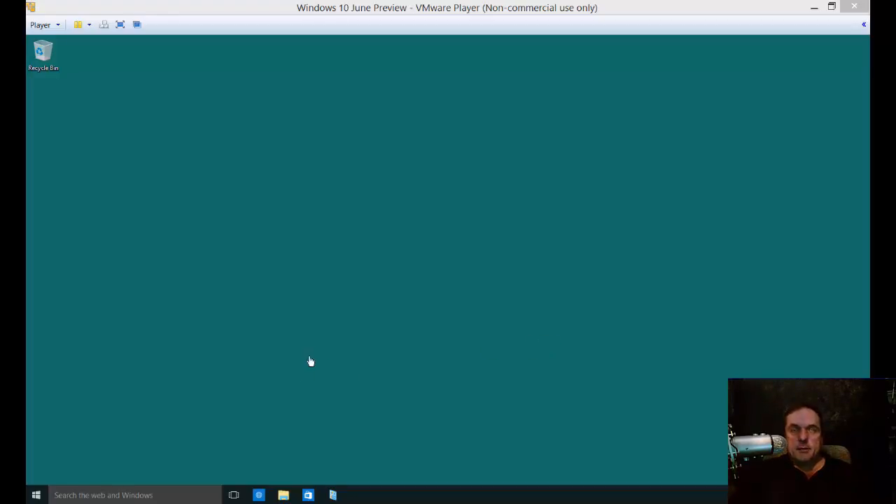
{"action": "mouse_move", "coordinate": [311, 398]}
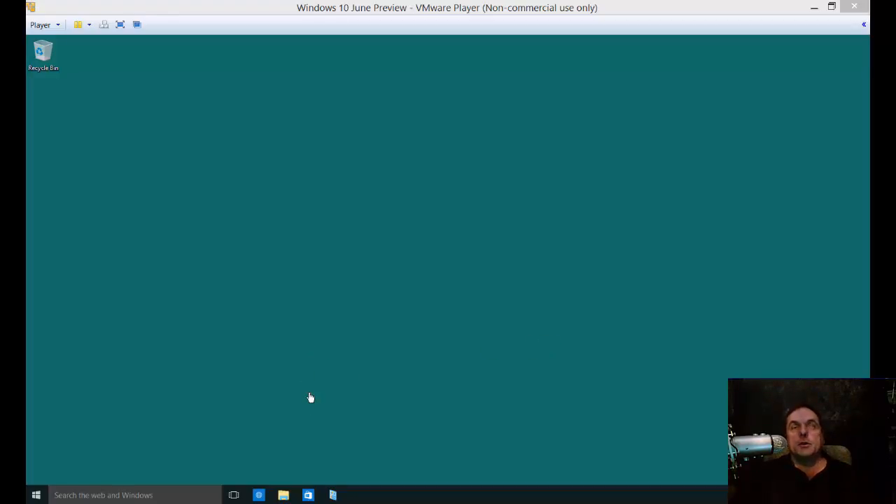
{"action": "mouse_move", "coordinate": [199, 411]}
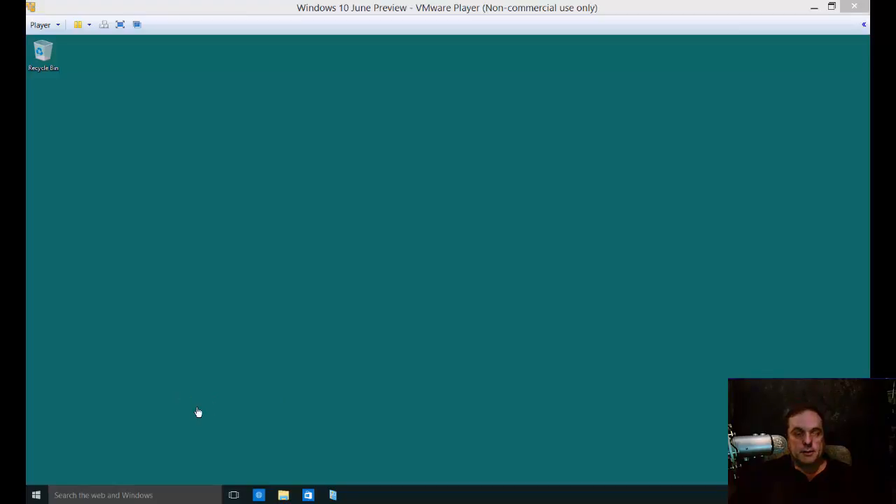
{"action": "mouse_move", "coordinate": [56, 471]}
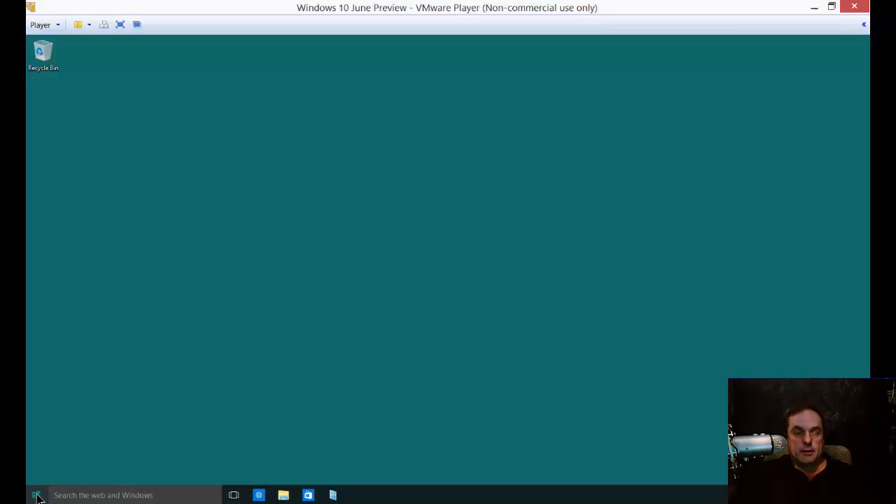
Reach Control Panel from the Start quick menu and scroll its All Items icon view down.
{"action": "right_click", "coordinate": [36, 494]}
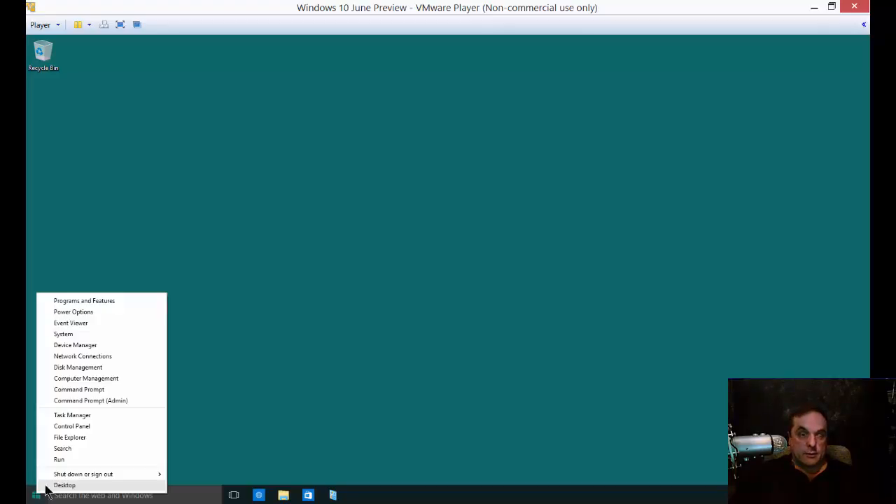
{"action": "left_click", "coordinate": [70, 426]}
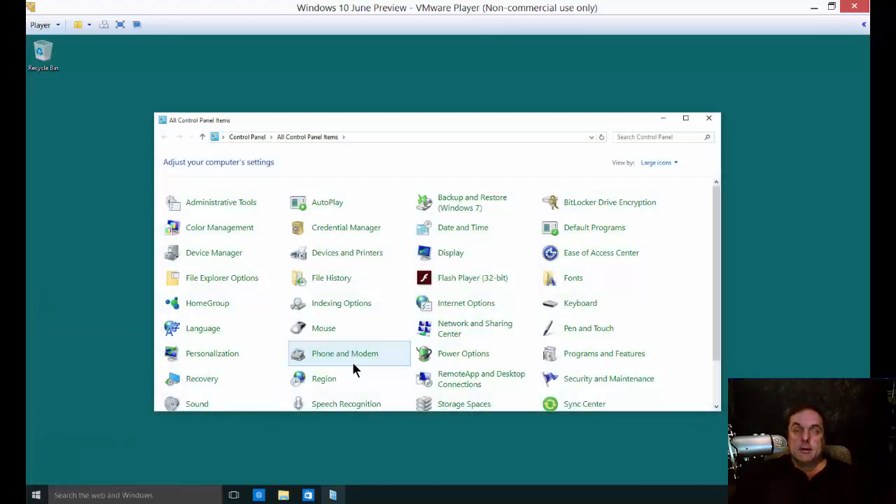
{"action": "scroll", "scroll_direction": "down", "scroll_amount": 3}
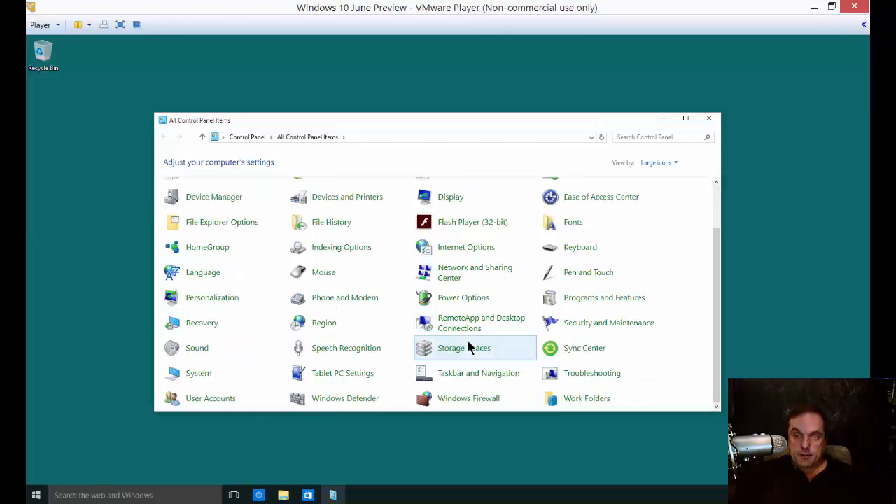
{"action": "mouse_move", "coordinate": [388, 350]}
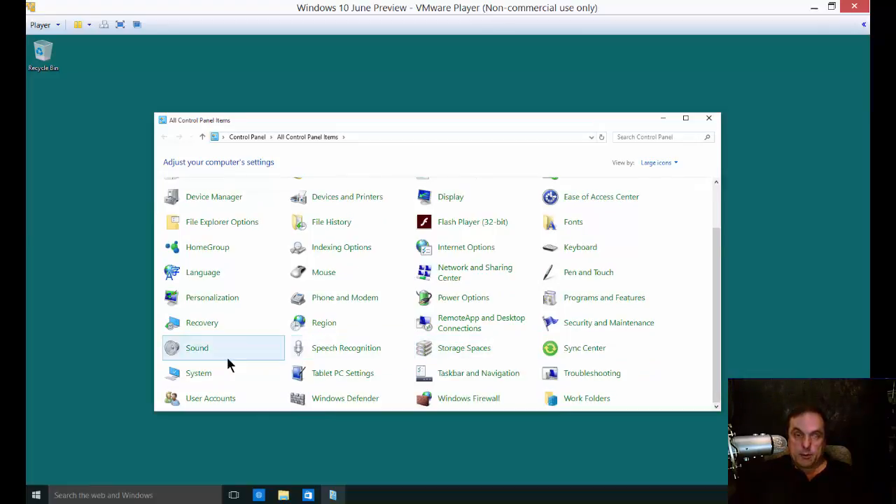
Reach the System Protection tab of System Properties, where Local Disk (C:) shows Off.
{"action": "double_click", "coordinate": [199, 372]}
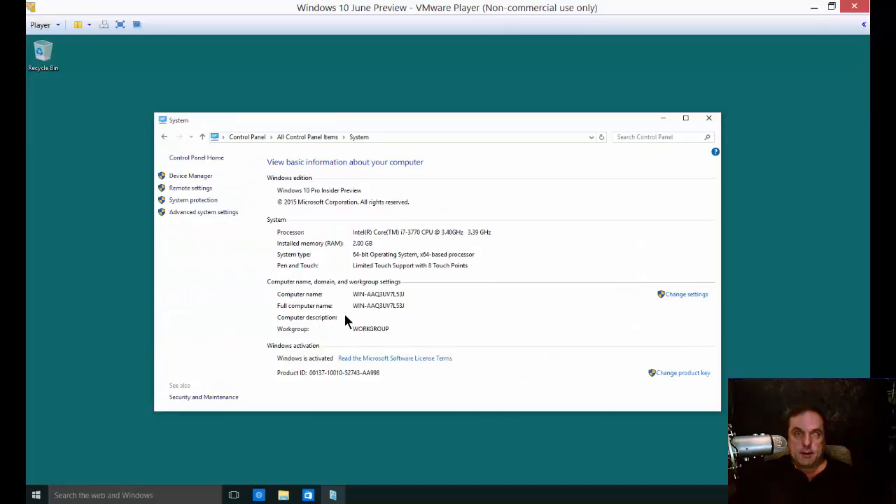
{"action": "mouse_move", "coordinate": [194, 203]}
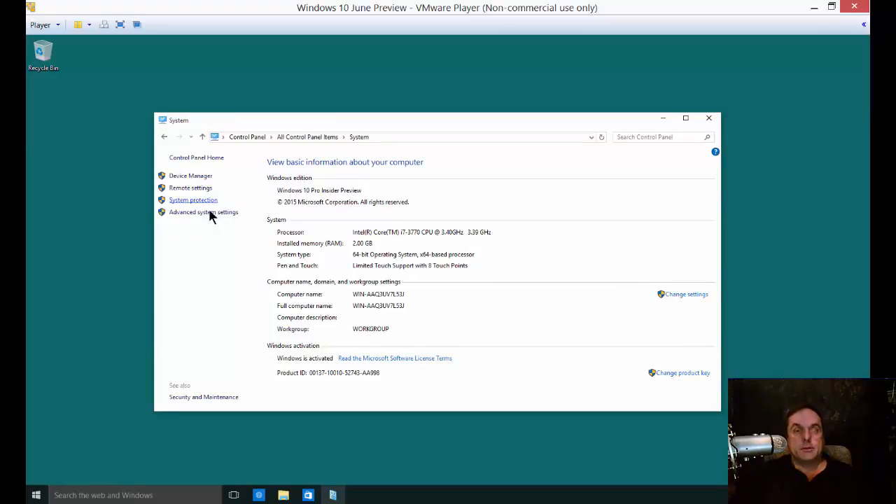
{"action": "left_click", "coordinate": [193, 199]}
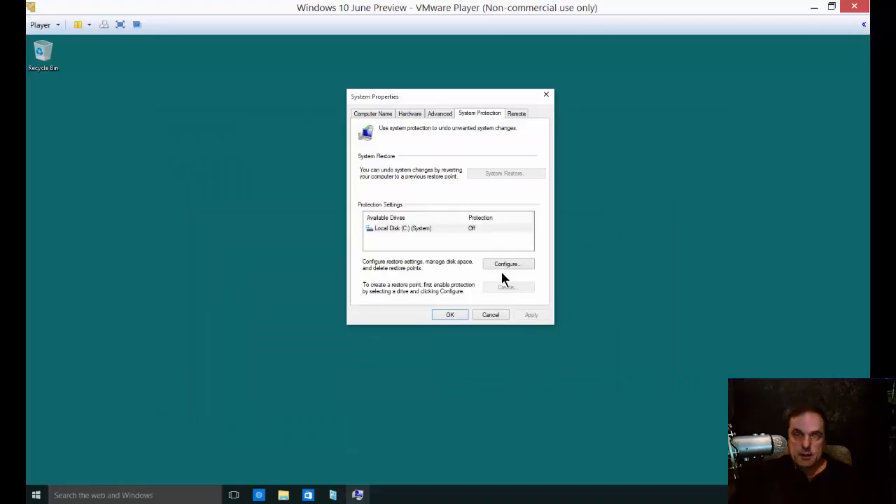
{"action": "mouse_move", "coordinate": [420, 277]}
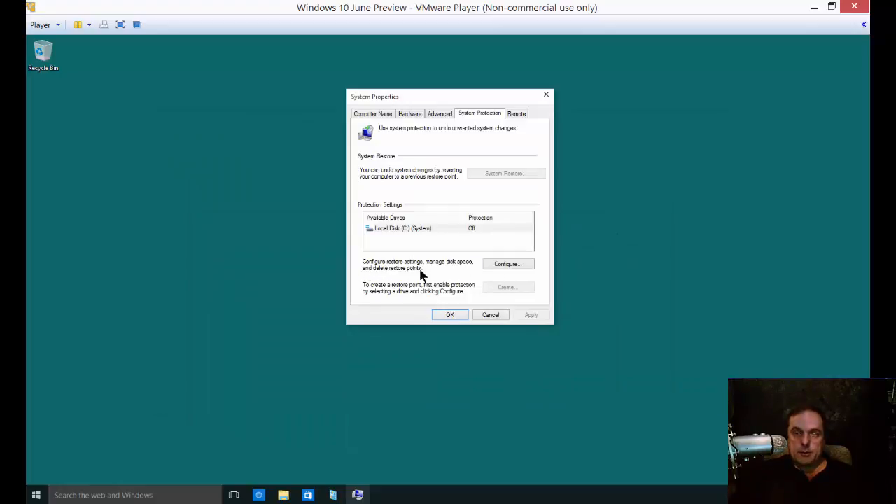
{"action": "mouse_move", "coordinate": [409, 270]}
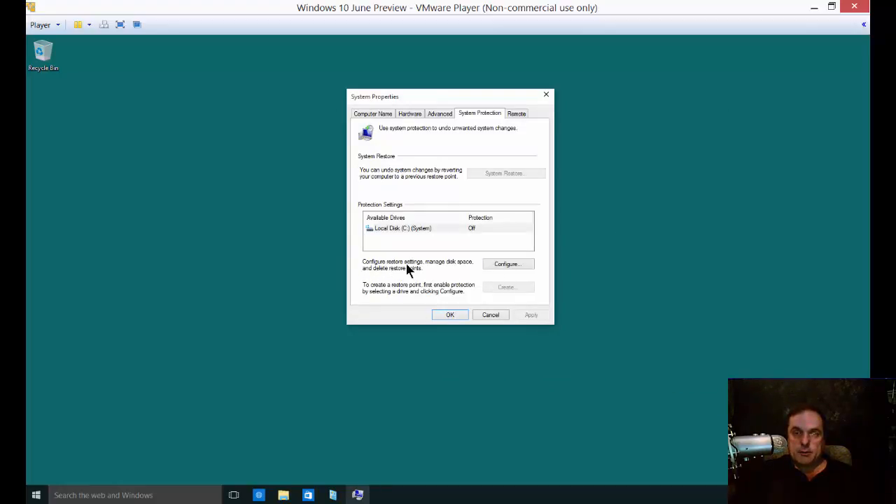
Configure Local Disk (C:) to have system protection turned on and apply it.
{"action": "left_click", "coordinate": [507, 263]}
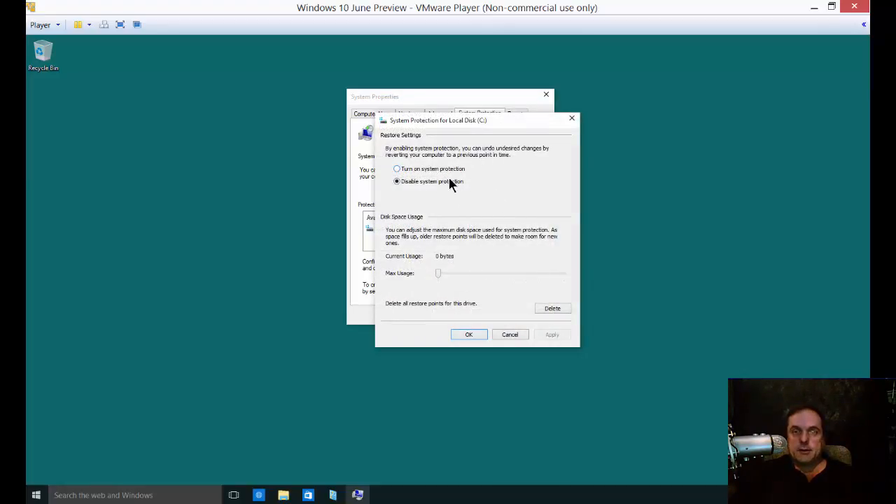
{"action": "left_click", "coordinate": [395, 168]}
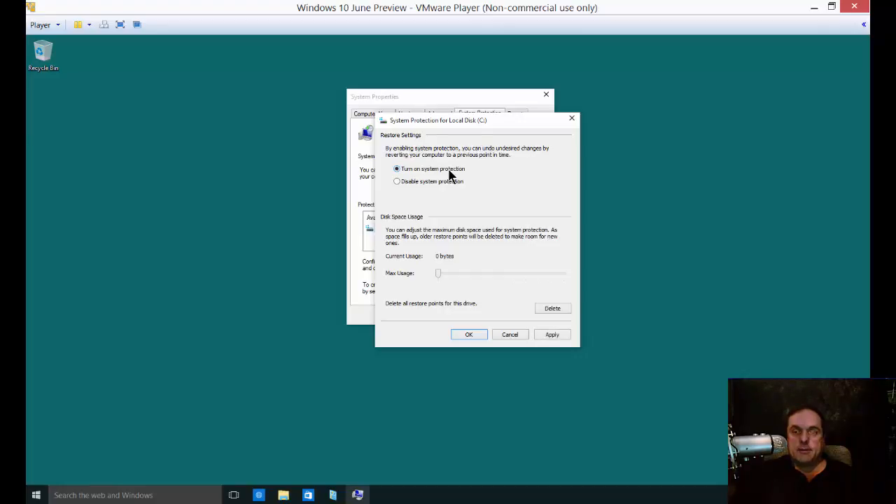
{"action": "left_click", "coordinate": [552, 334]}
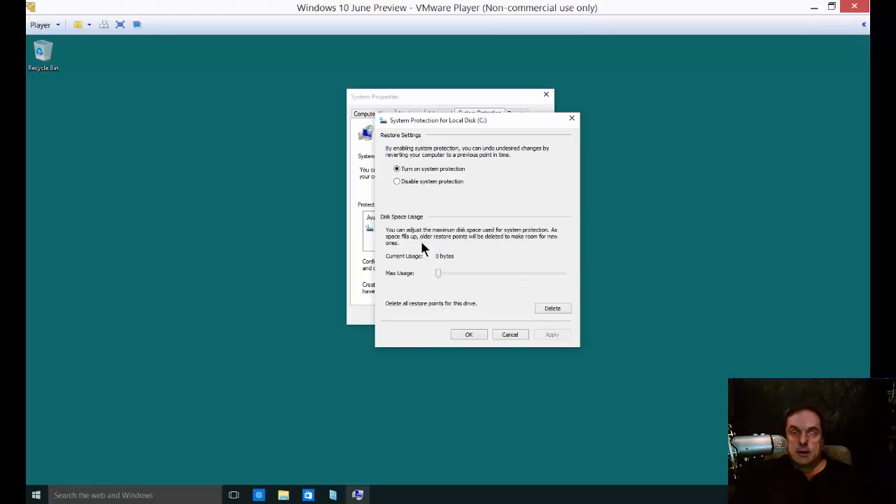
{"action": "mouse_move", "coordinate": [411, 230]}
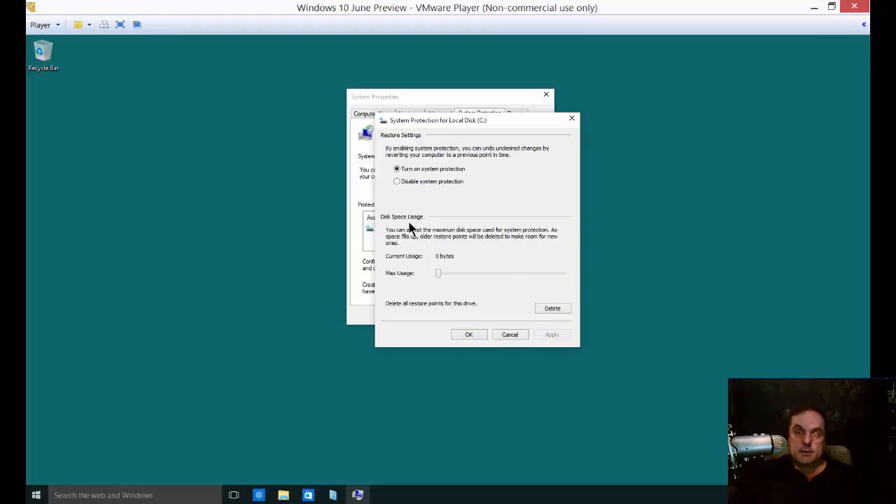
{"action": "mouse_move", "coordinate": [462, 276]}
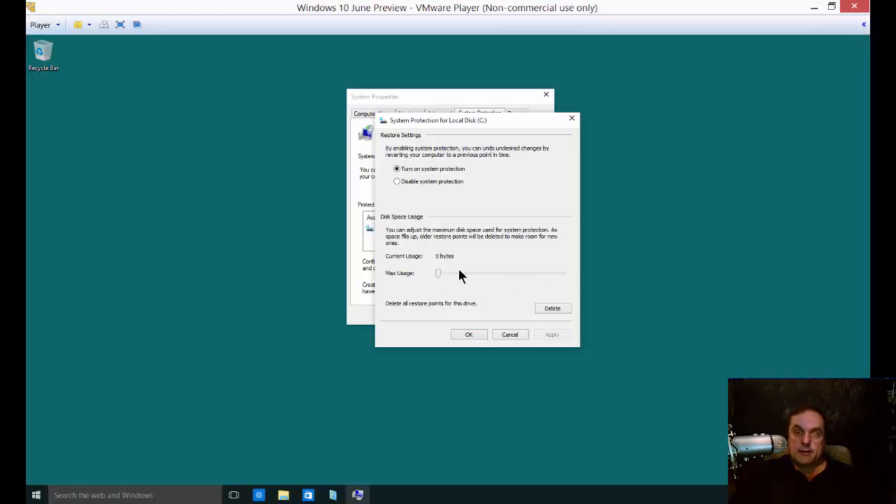
{"action": "mouse_move", "coordinate": [522, 279]}
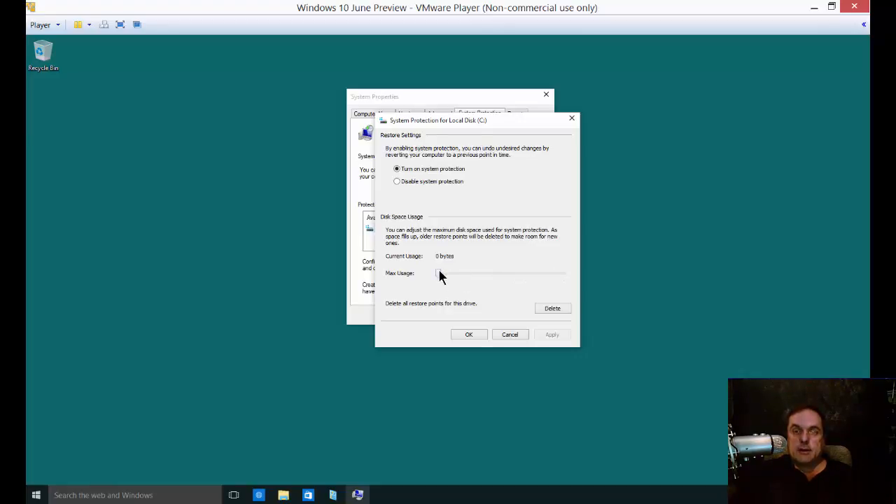
Adjust the restore-point Max Usage slider up, then back down to 0% (0 bytes).
{"action": "left_click_drag", "start_coordinate": [436, 273], "coordinate": [512, 273]}
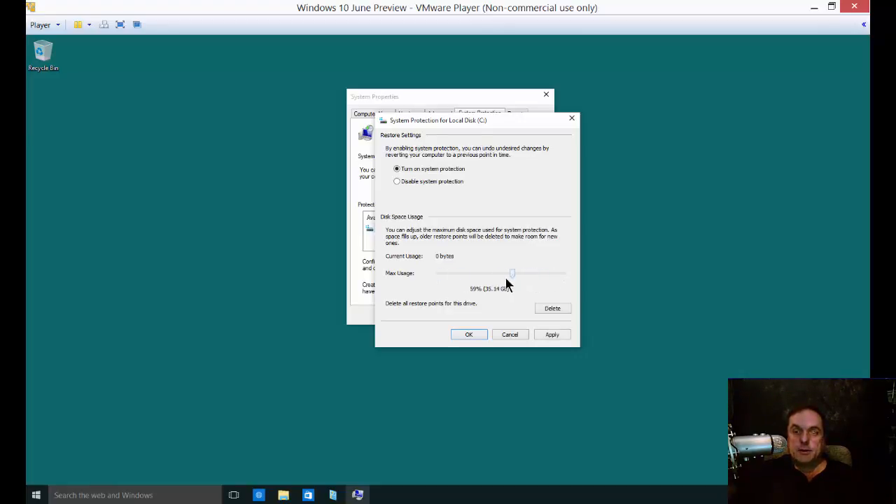
{"action": "left_click_drag", "start_coordinate": [513, 271], "coordinate": [439, 272]}
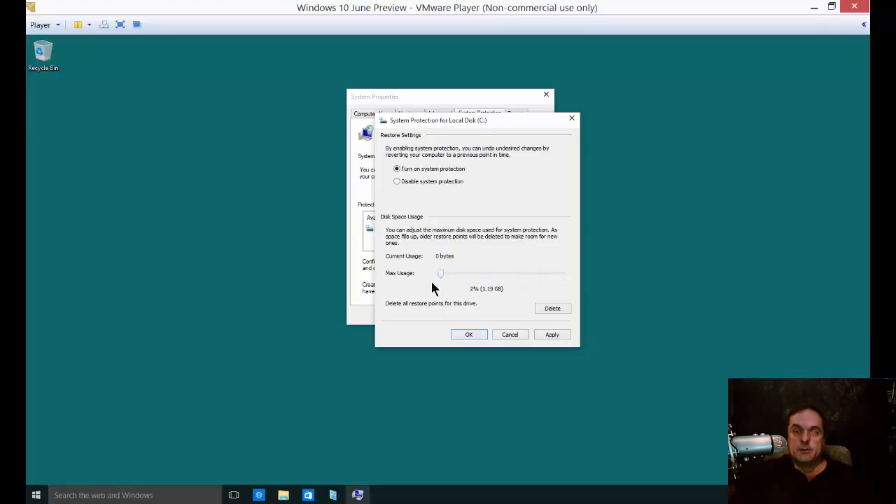
{"action": "left_click_drag", "start_coordinate": [440, 273], "coordinate": [437, 272]}
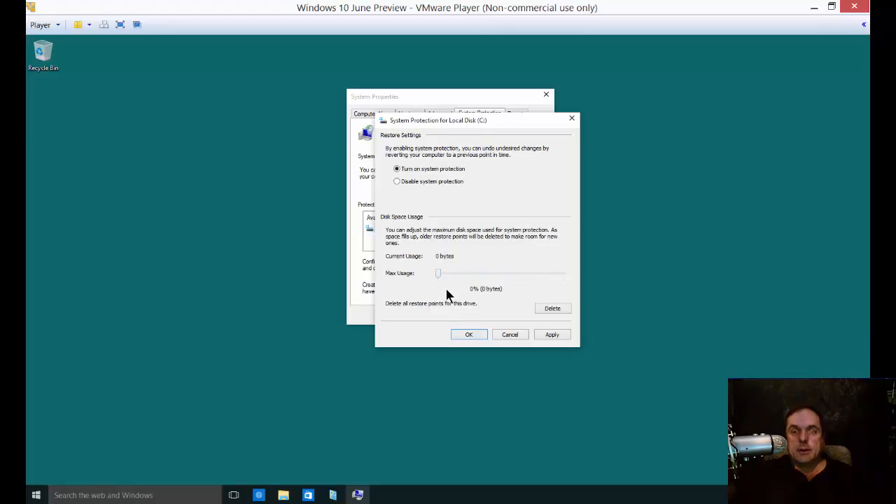
{"action": "mouse_move", "coordinate": [399, 315]}
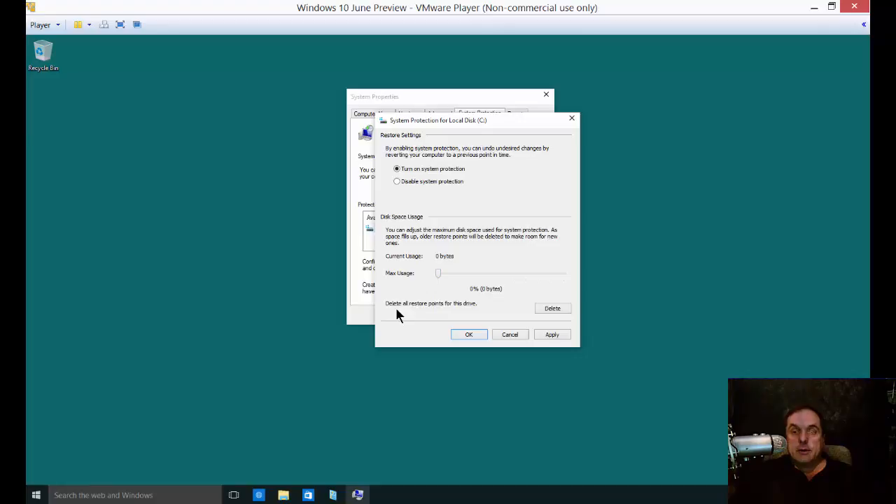
{"action": "mouse_move", "coordinate": [431, 315]}
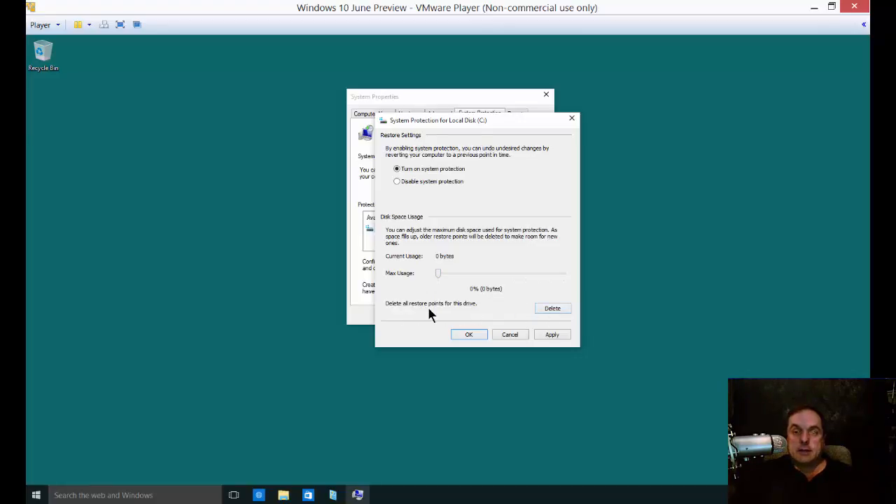
{"action": "mouse_move", "coordinate": [553, 308]}
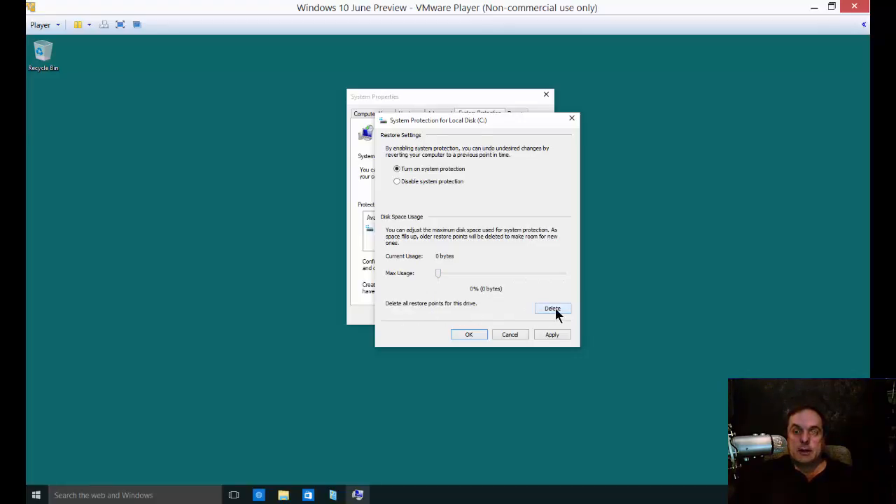
{"action": "left_click", "coordinate": [551, 308]}
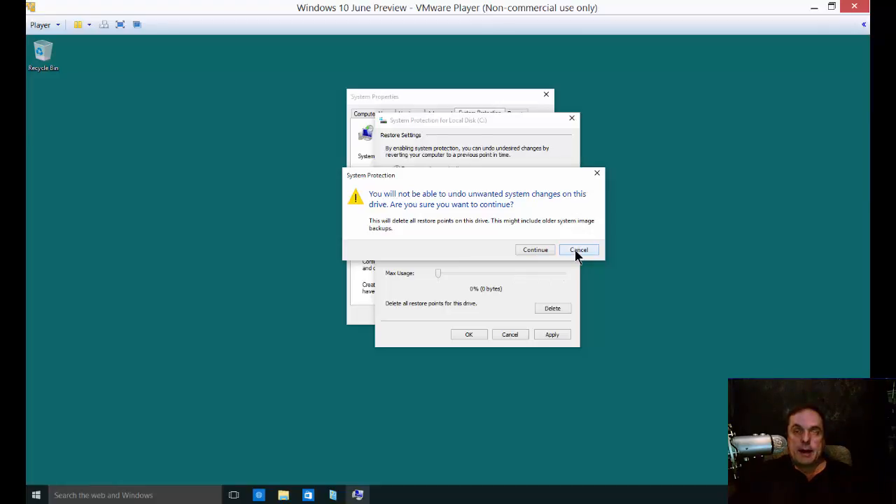
{"action": "left_click", "coordinate": [579, 249]}
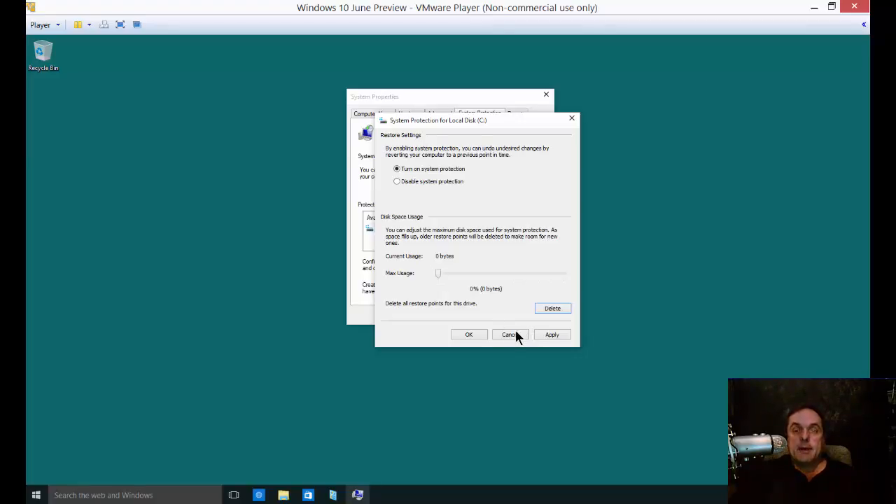
{"action": "mouse_move", "coordinate": [509, 340]}
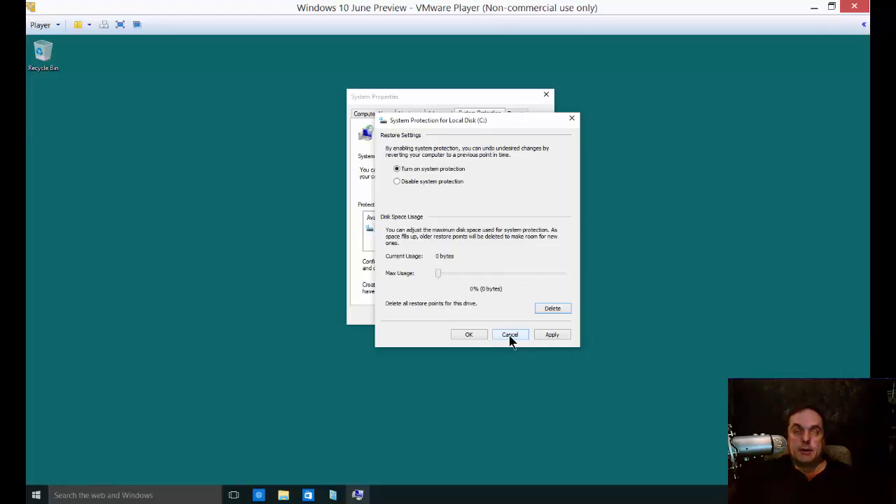